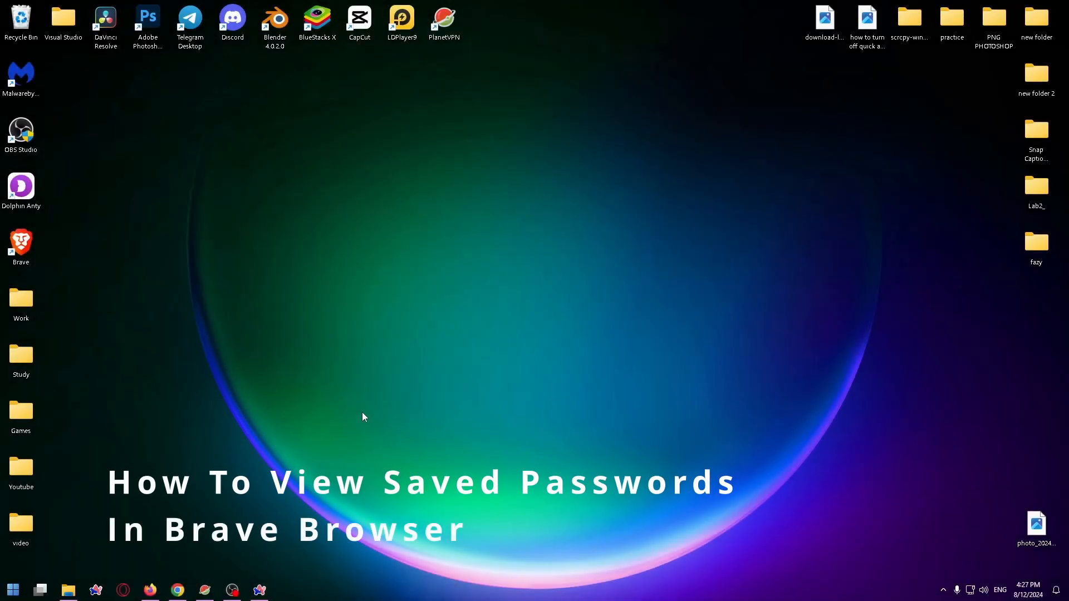
{"action": "mouse_move", "coordinate": [299, 459]}
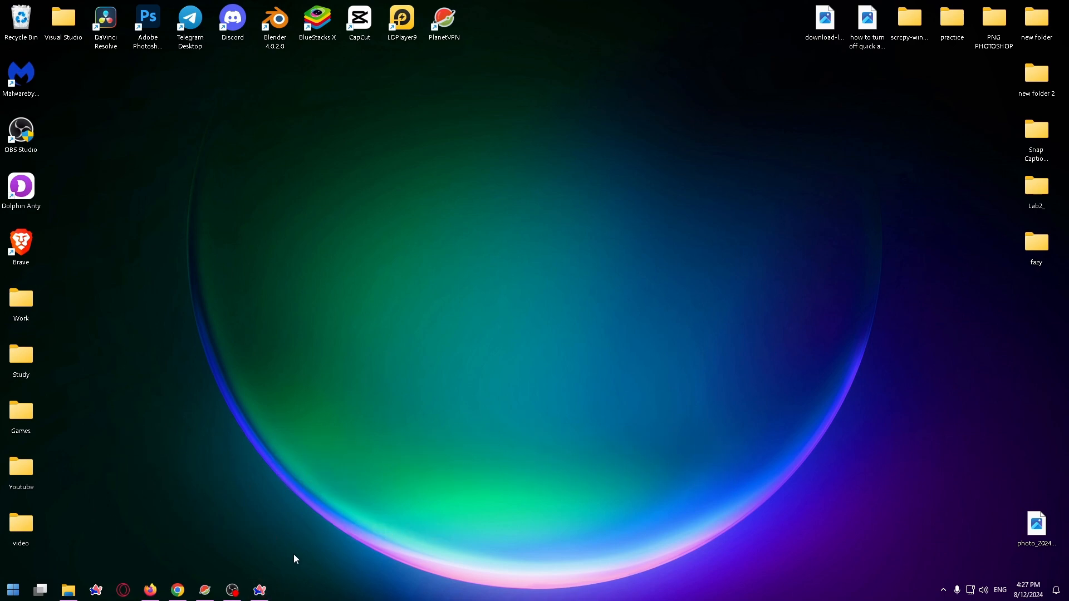
Launch the Arc browser from the Windows taskbar.
{"action": "left_click", "coordinate": [96, 588]}
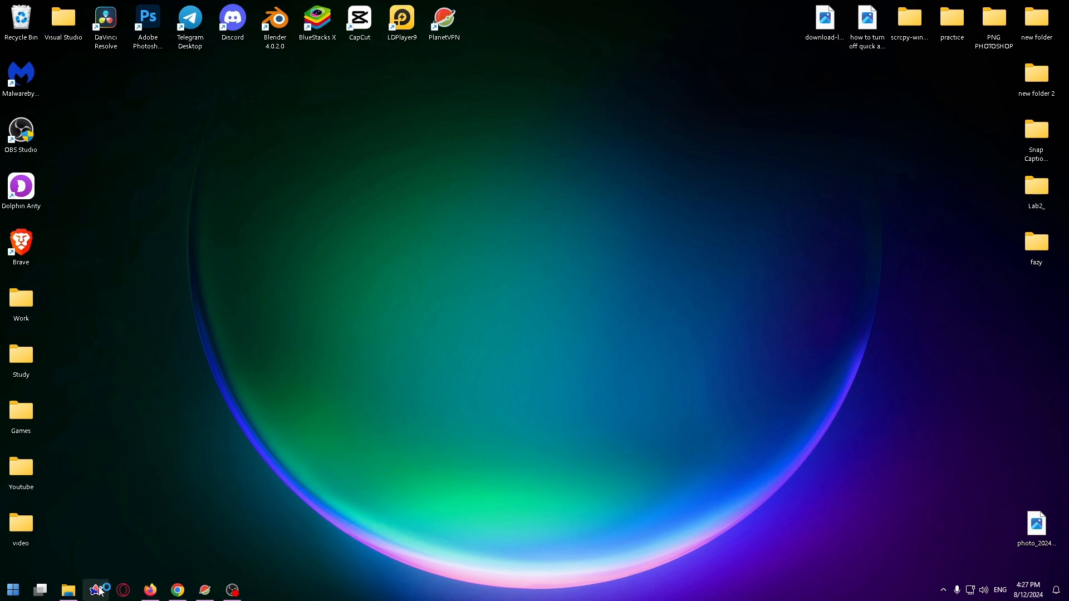
Bring Arc to the front and show its main menu from the sidebar logo.
{"action": "left_click", "coordinate": [95, 591]}
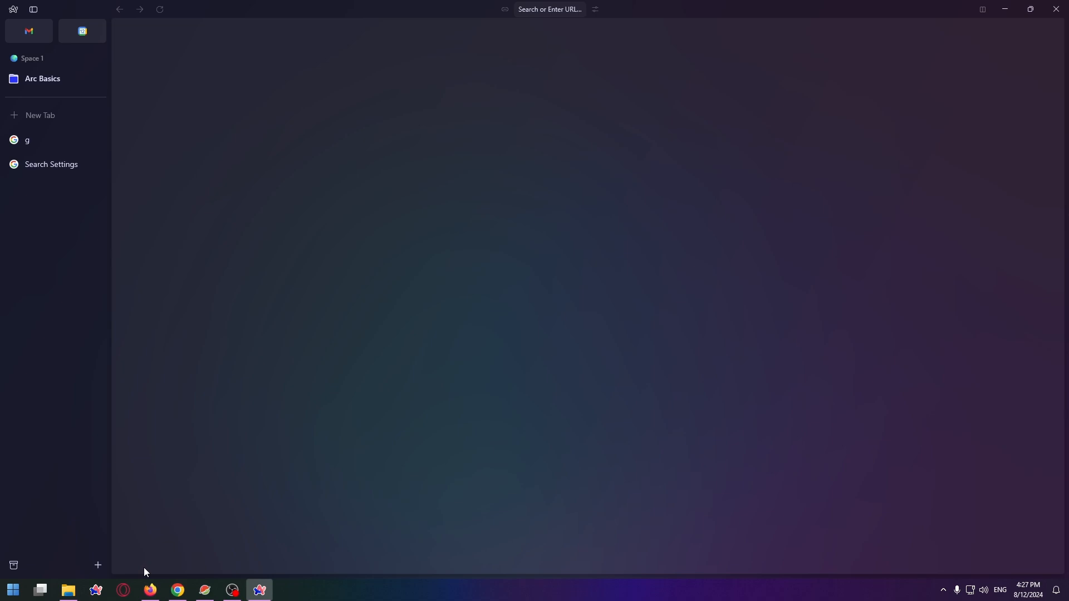
{"action": "mouse_move", "coordinate": [327, 371]}
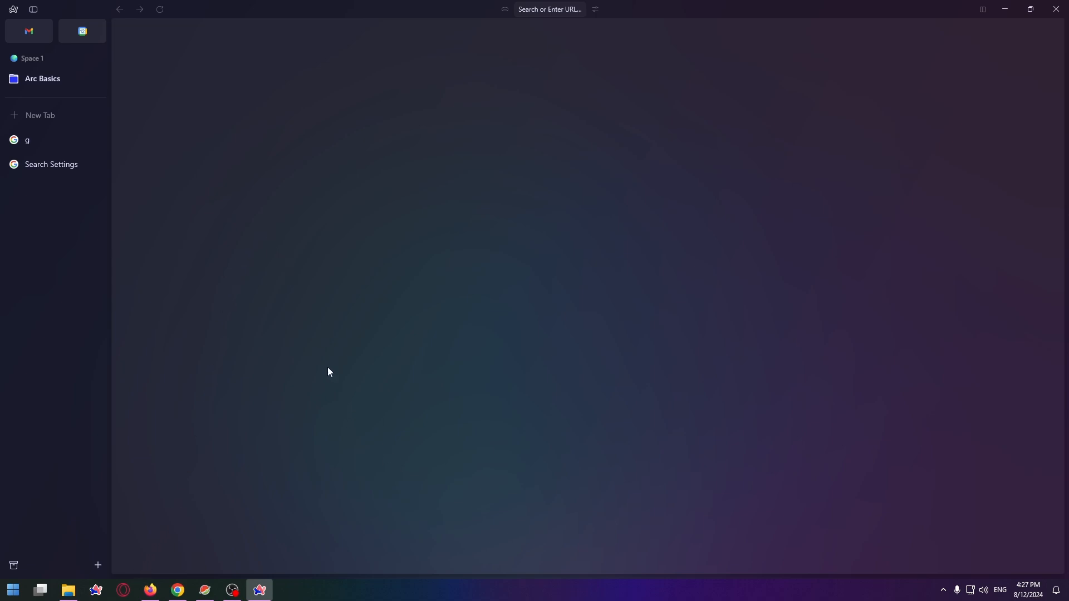
{"action": "left_click", "coordinate": [13, 11]}
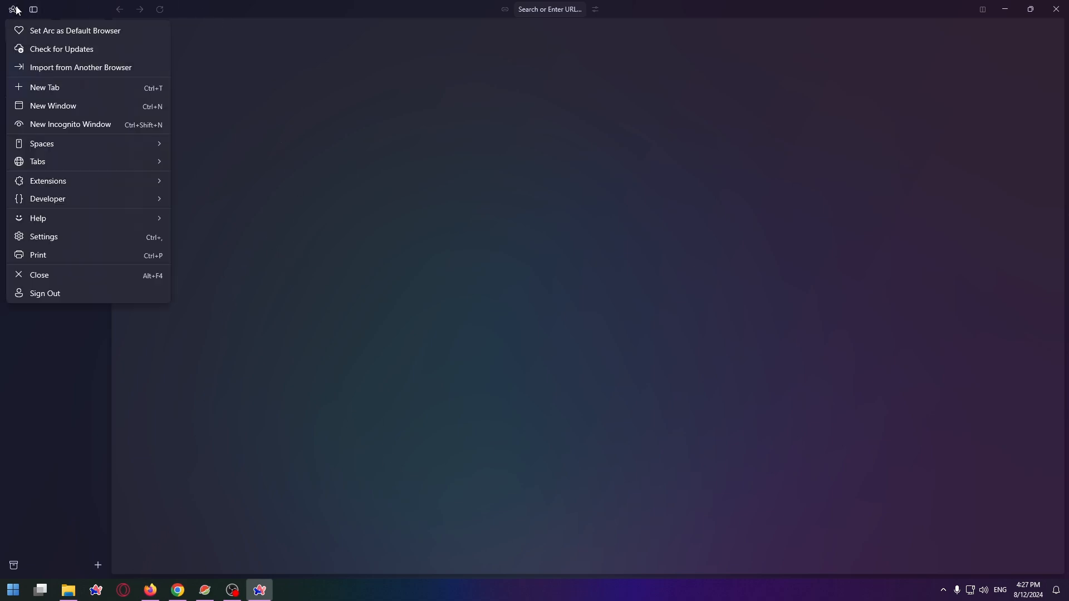
{"action": "mouse_move", "coordinate": [22, 11]}
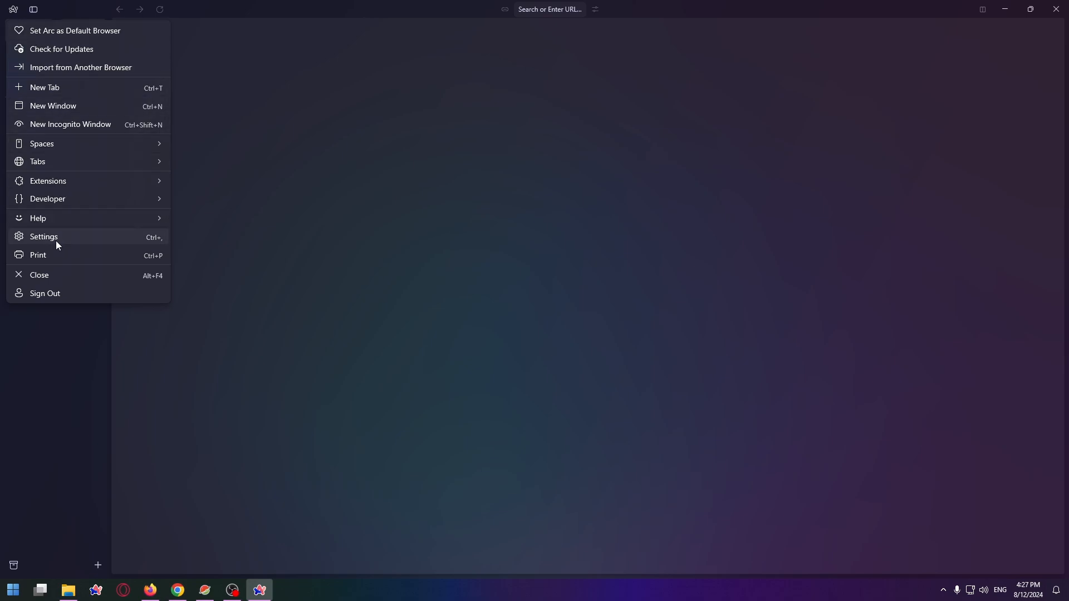
Go to Arc Settings and show the Default profile's settings page.
{"action": "left_click", "coordinate": [44, 236]}
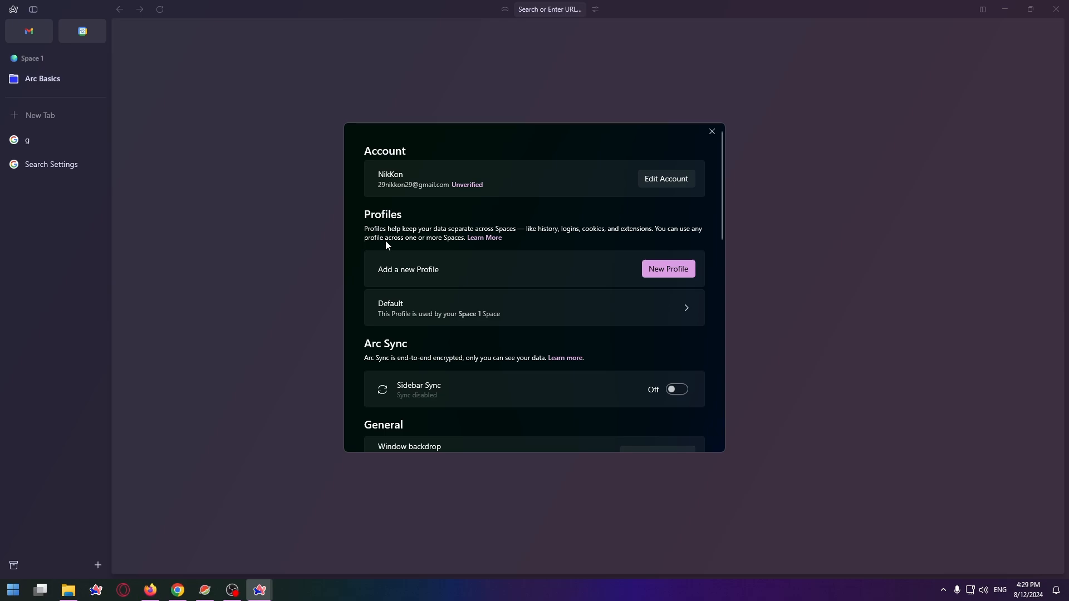
{"action": "mouse_move", "coordinate": [452, 268]}
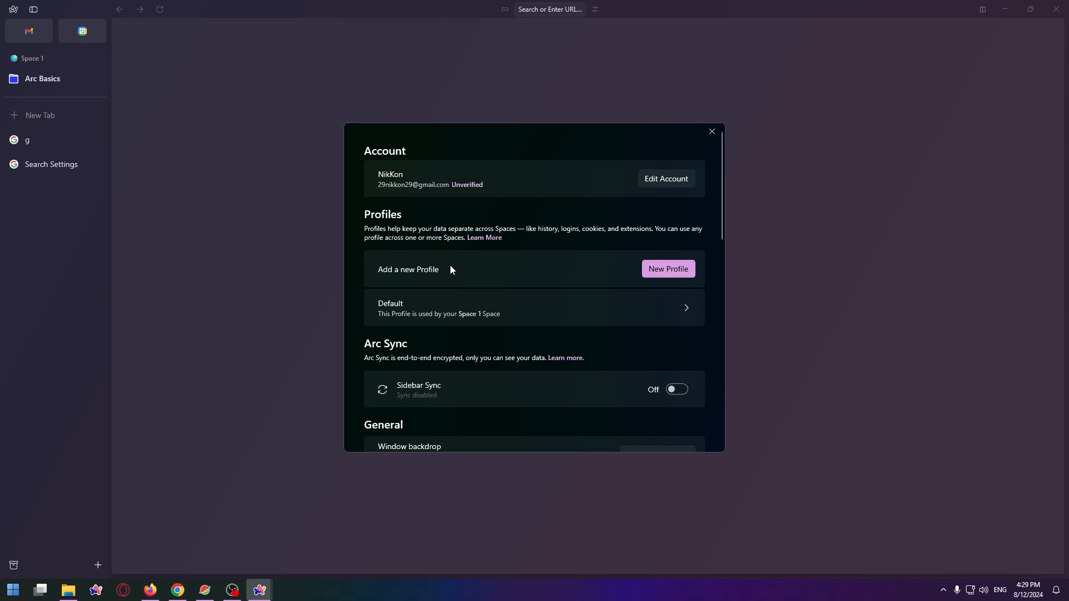
{"action": "mouse_move", "coordinate": [448, 305]}
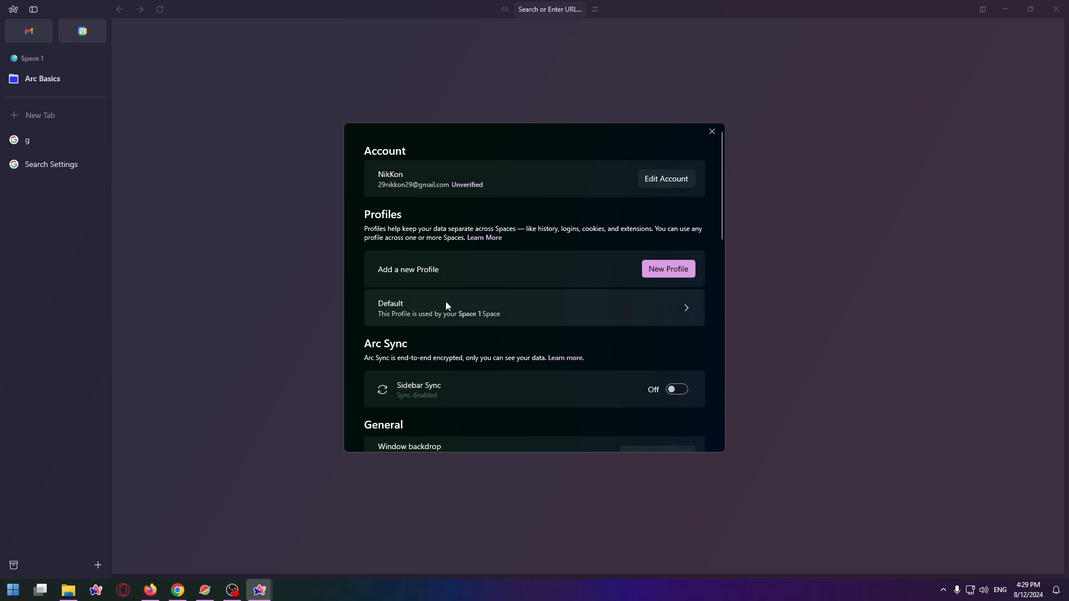
{"action": "left_click", "coordinate": [533, 307]}
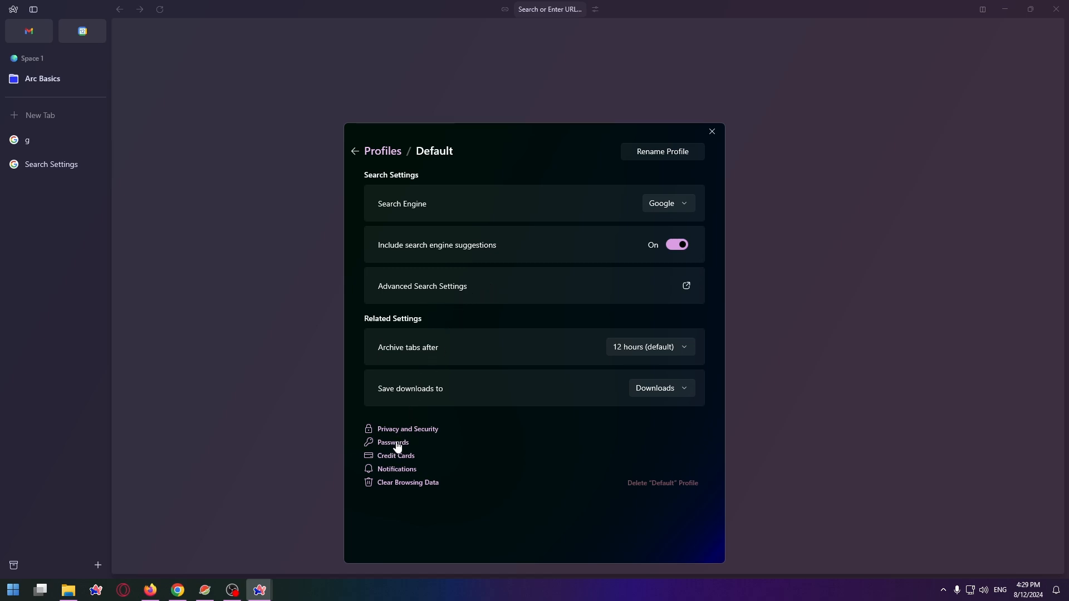
Show the Password Manager listing the saved wargaming.net login.
{"action": "left_click", "coordinate": [712, 131]}
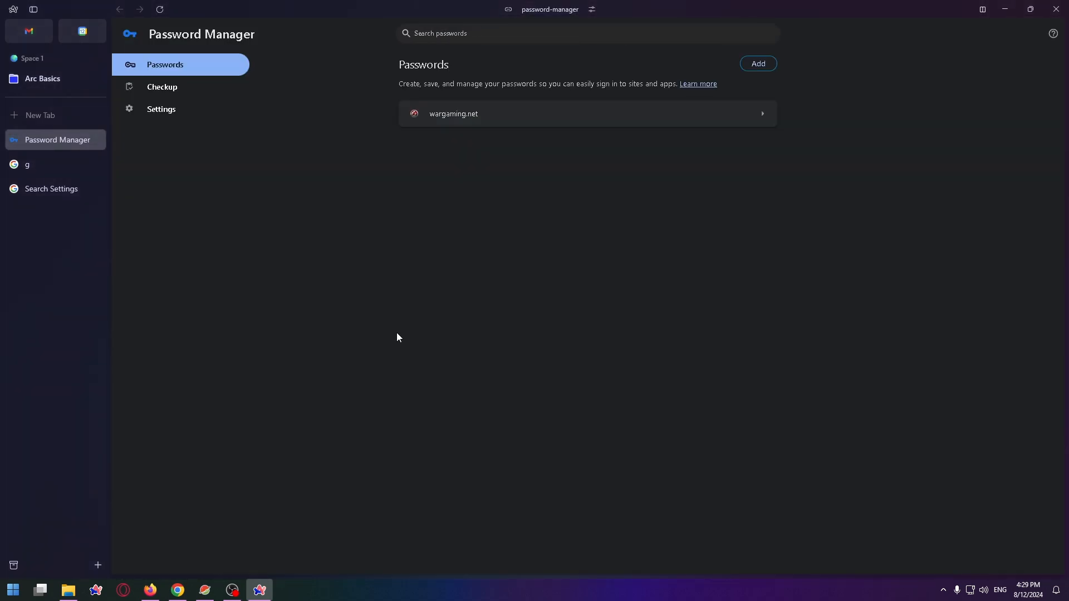
{"action": "mouse_move", "coordinate": [246, 128]}
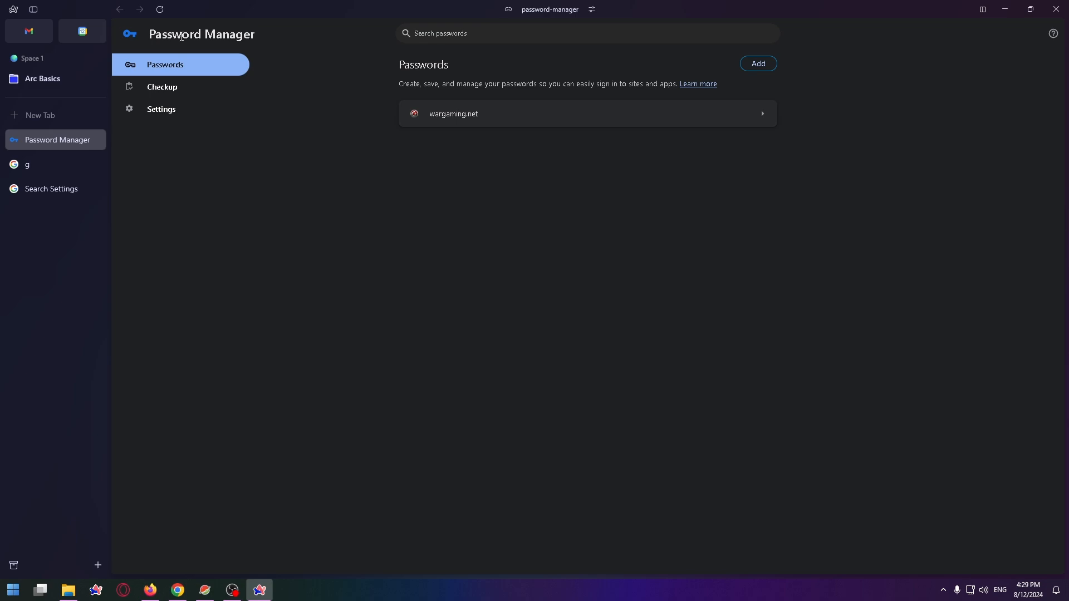
{"action": "mouse_move", "coordinate": [406, 61]}
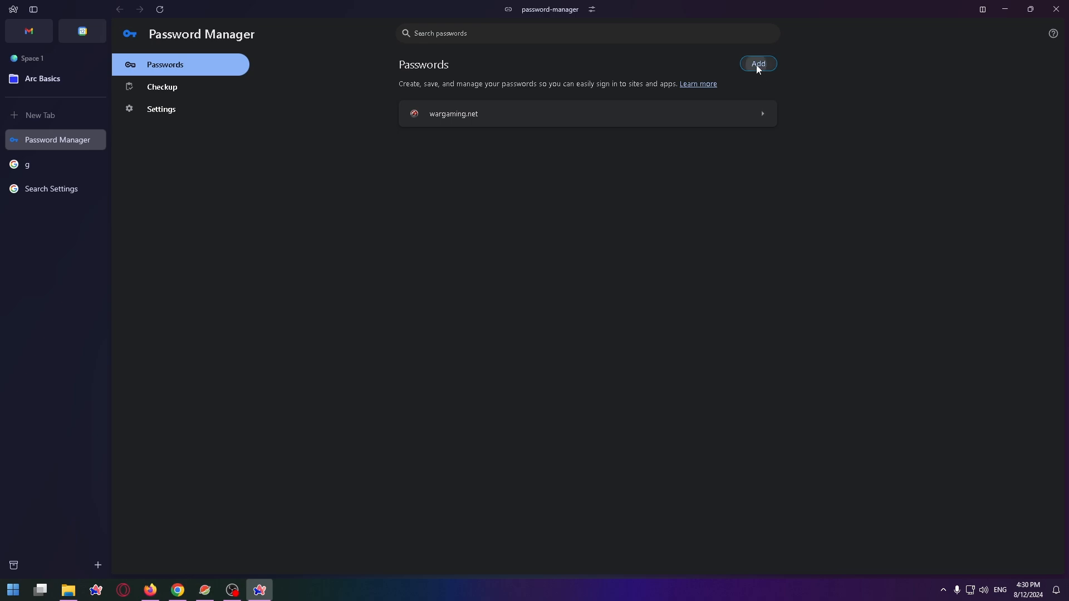
{"action": "left_click", "coordinate": [759, 63]}
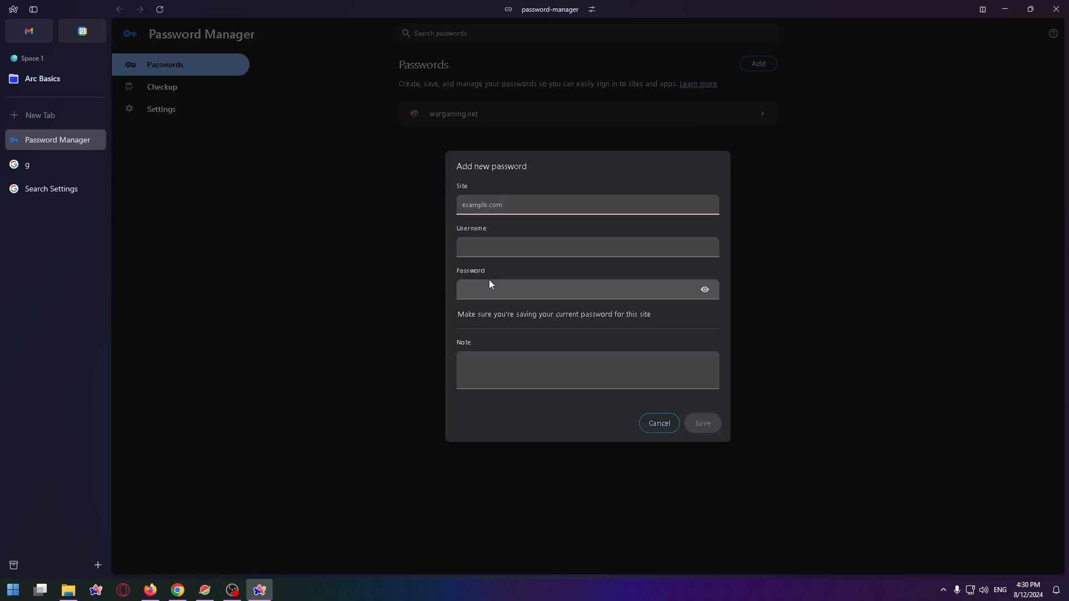
{"action": "type", "text": "2"}
{"action": "left_click", "coordinate": [588, 246]}
{"action": "type", "text": "3"}
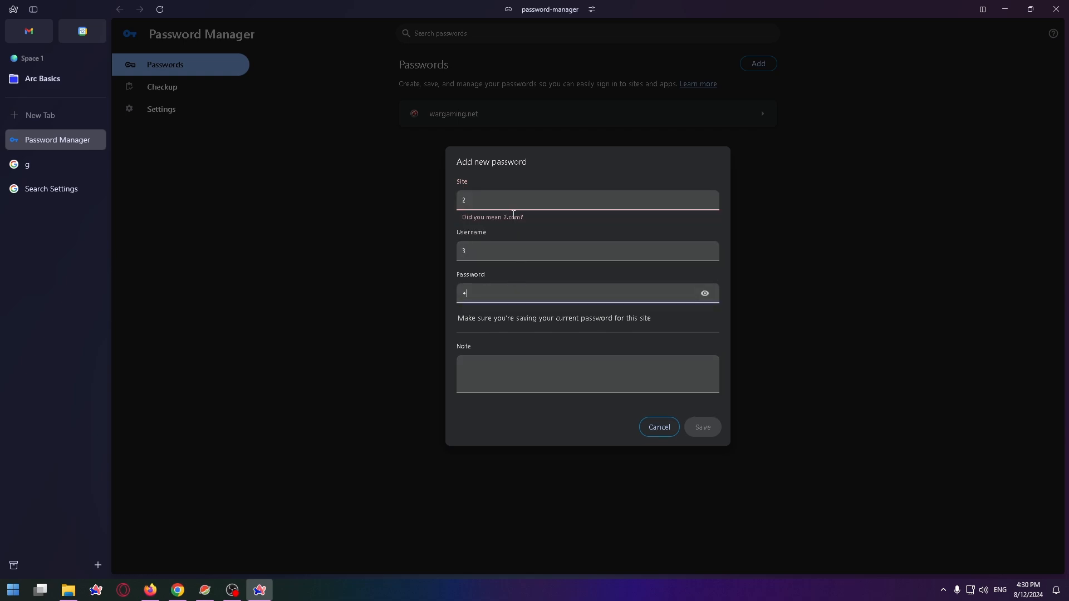
{"action": "type", "text": "1424"}
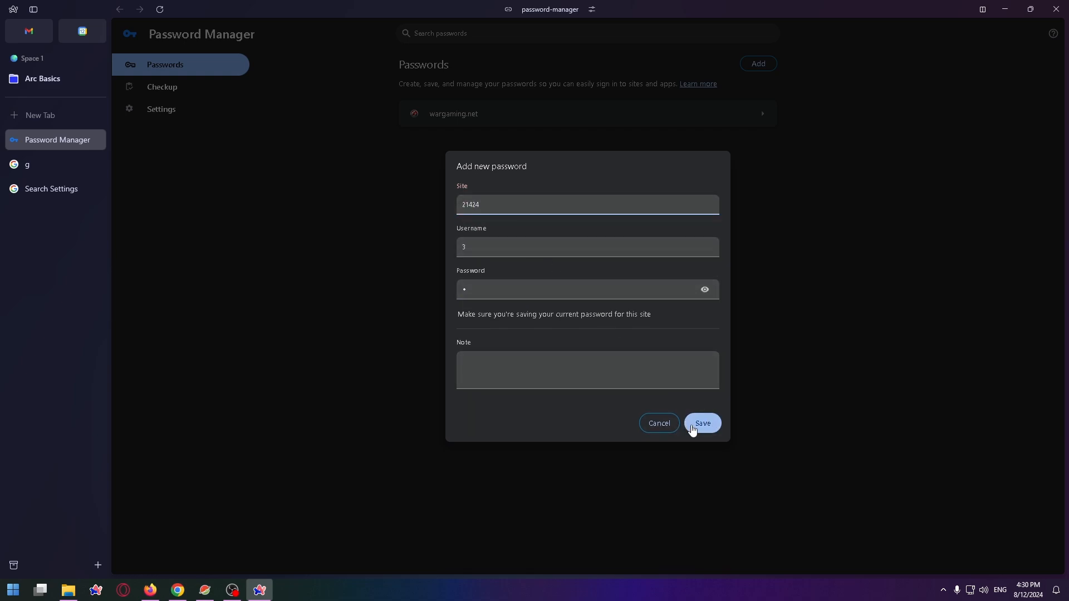
{"action": "left_click", "coordinate": [703, 424]}
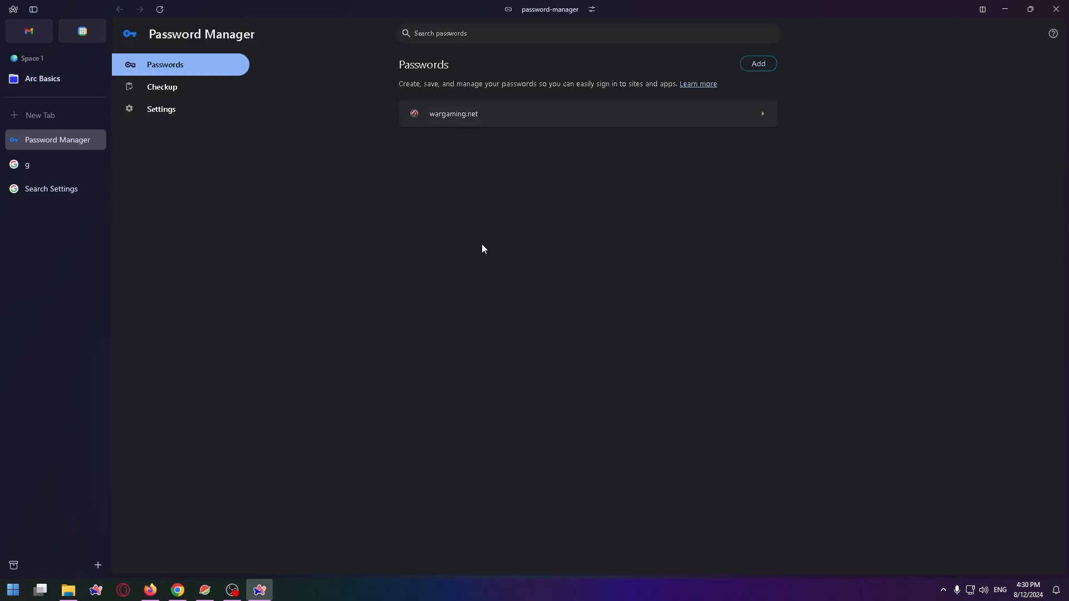
{"action": "mouse_move", "coordinate": [452, 160]}
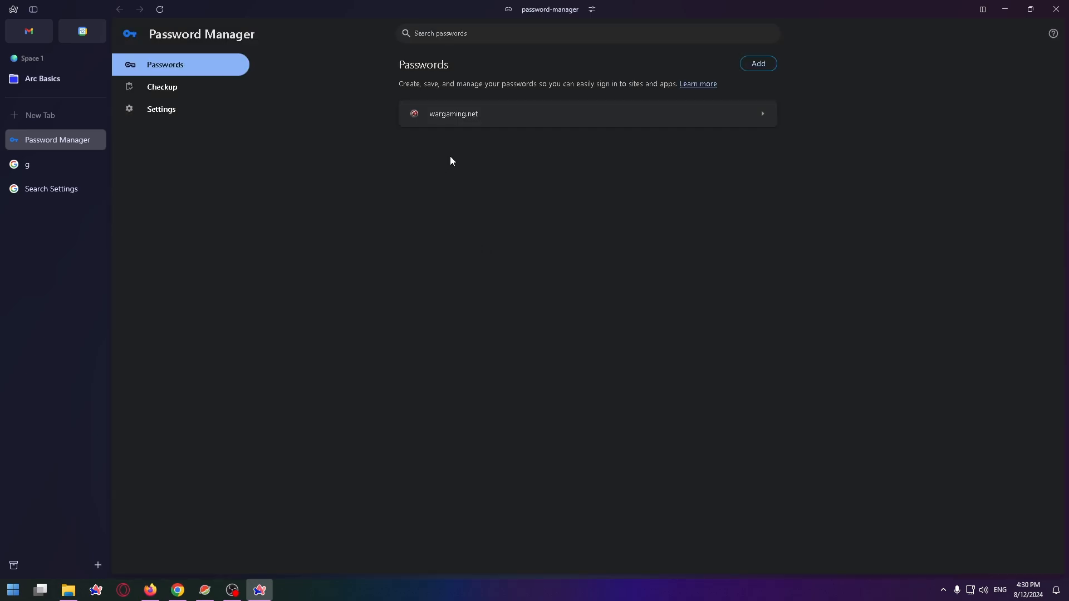
{"action": "mouse_move", "coordinate": [557, 101]}
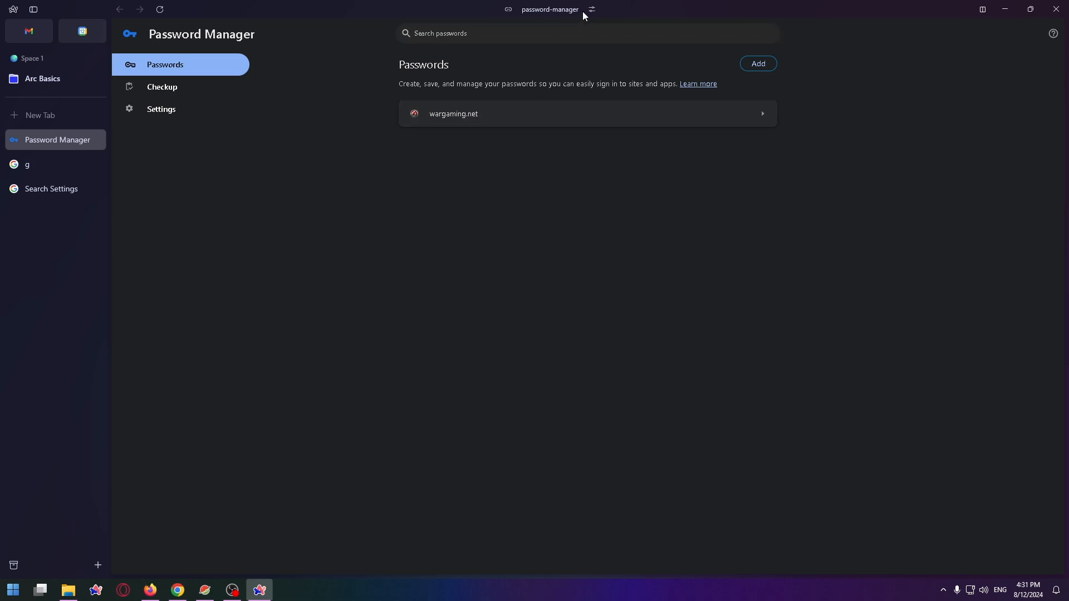
{"action": "mouse_move", "coordinate": [697, 70]}
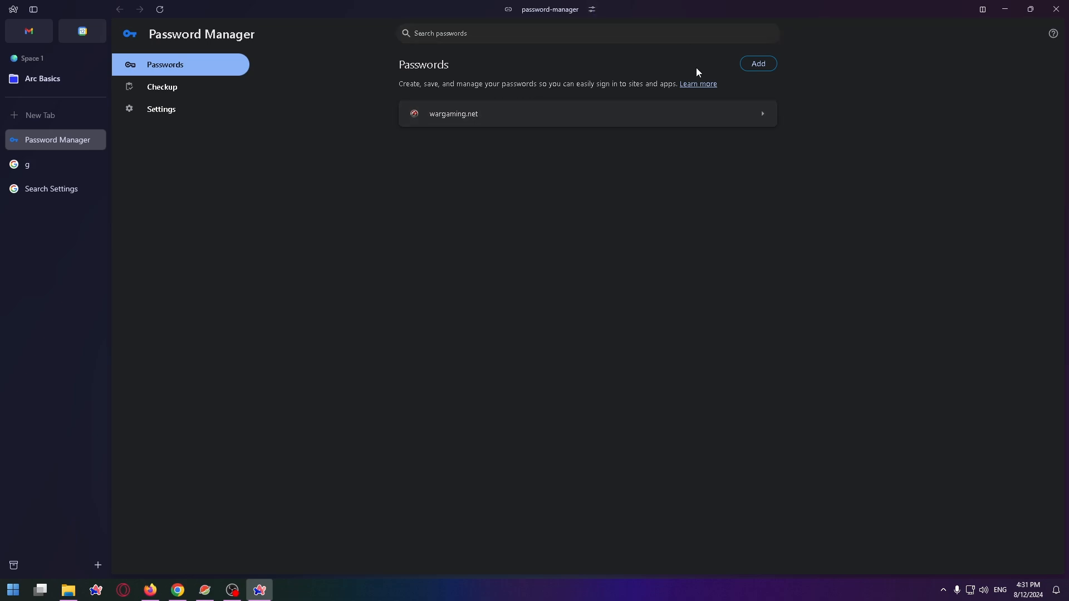
Show the wargaming.net login details with username, masked password and site eu.wargaming.net.
{"action": "left_click", "coordinate": [455, 113]}
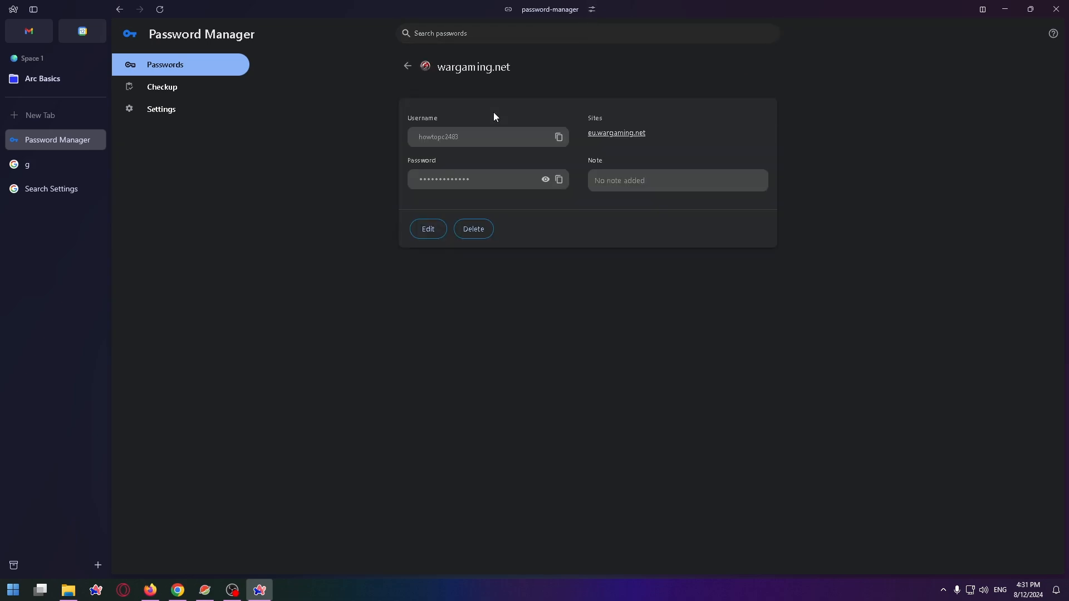
{"action": "mouse_move", "coordinate": [461, 127]}
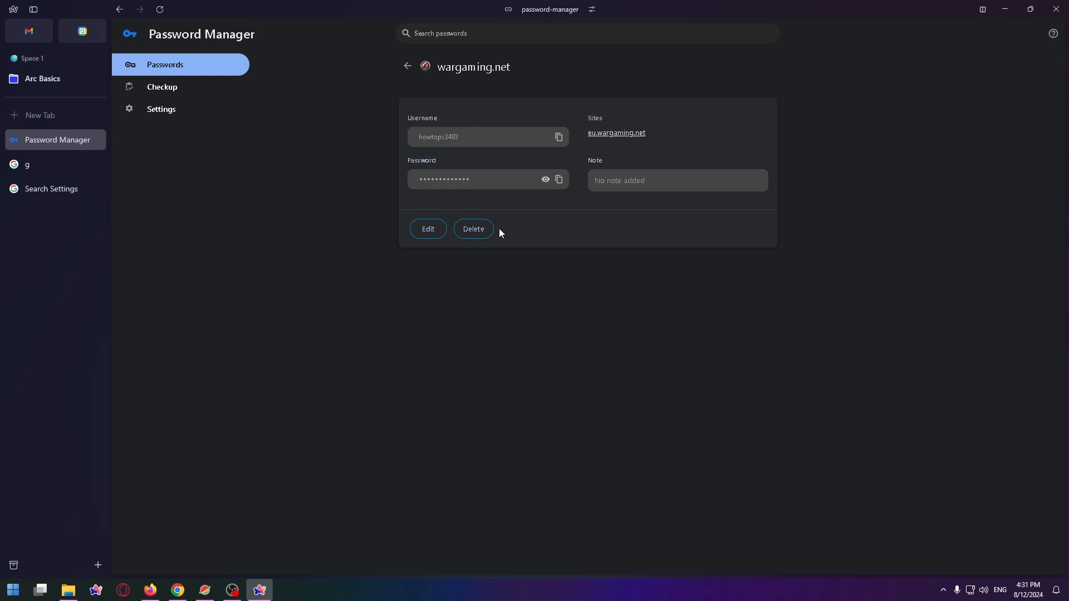
{"action": "mouse_move", "coordinate": [513, 204]}
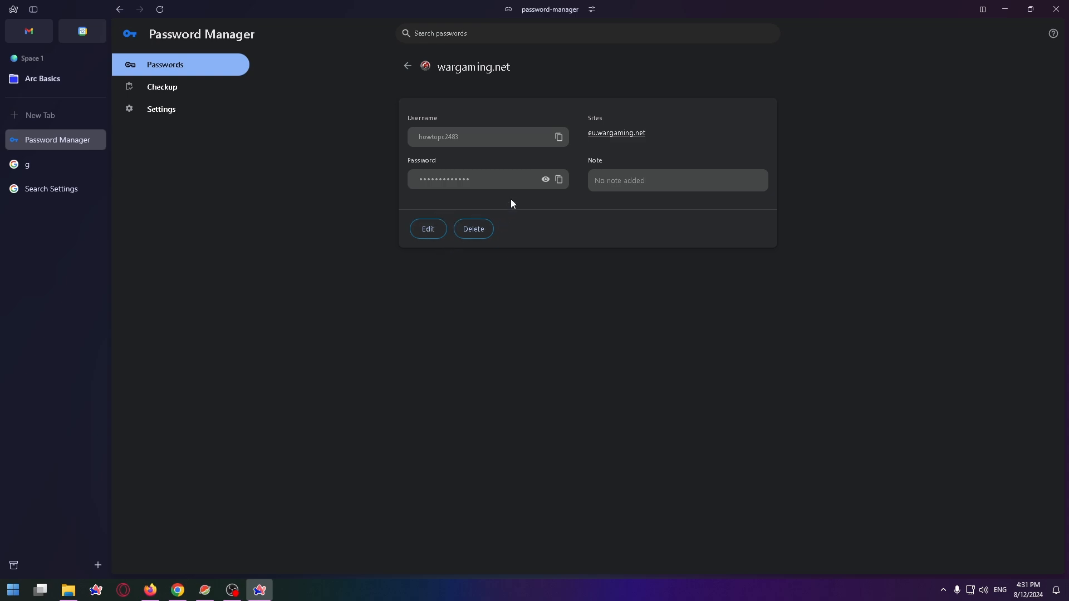
{"action": "mouse_move", "coordinate": [562, 181]}
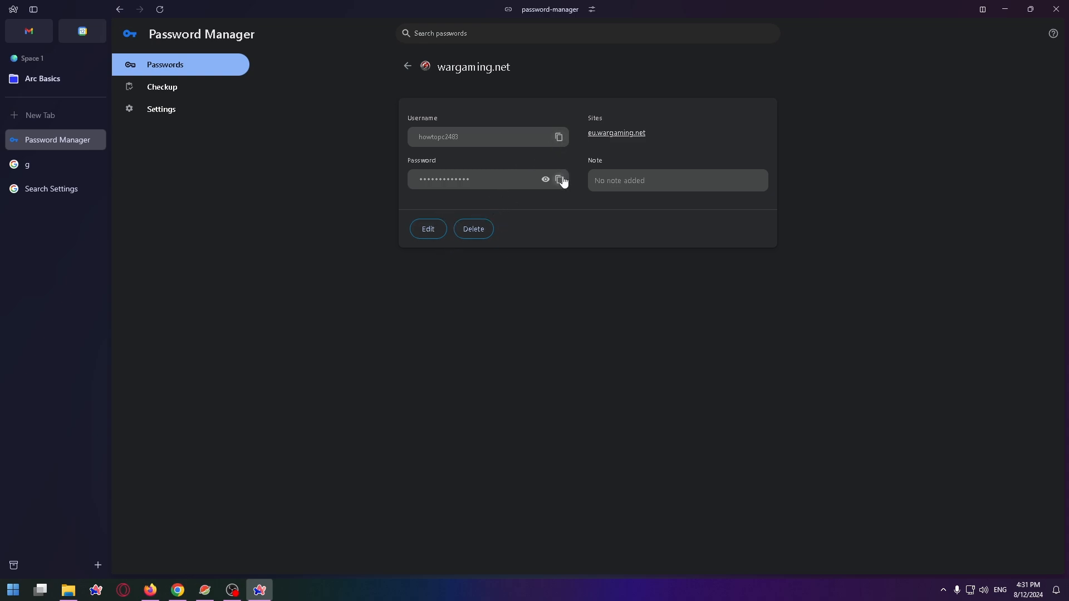
{"action": "mouse_move", "coordinate": [339, 167]}
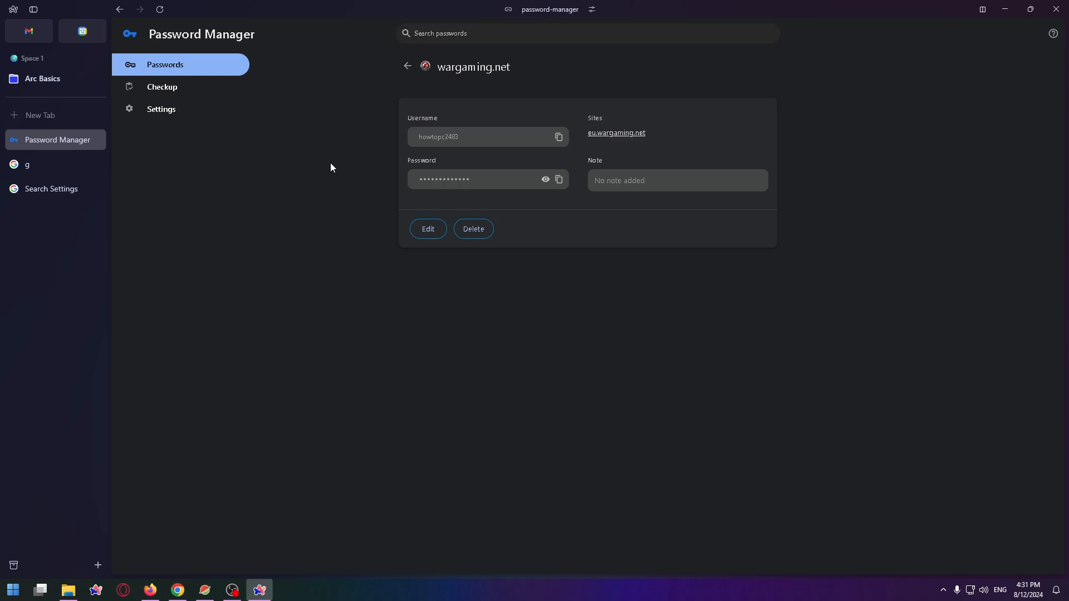
{"action": "mouse_move", "coordinate": [267, 167]}
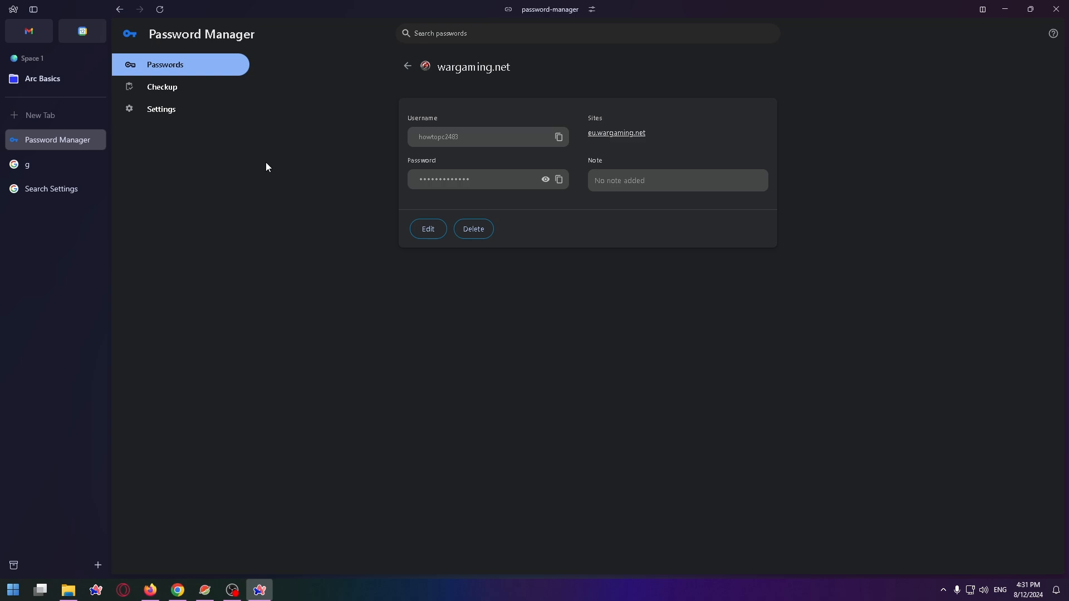